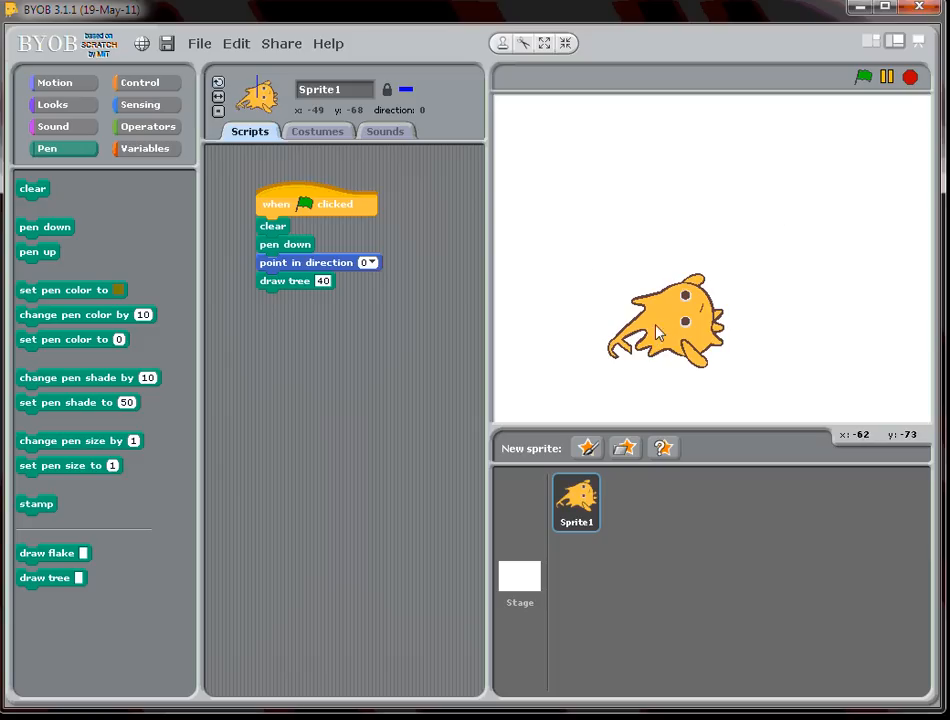
mouse_move(464, 267)
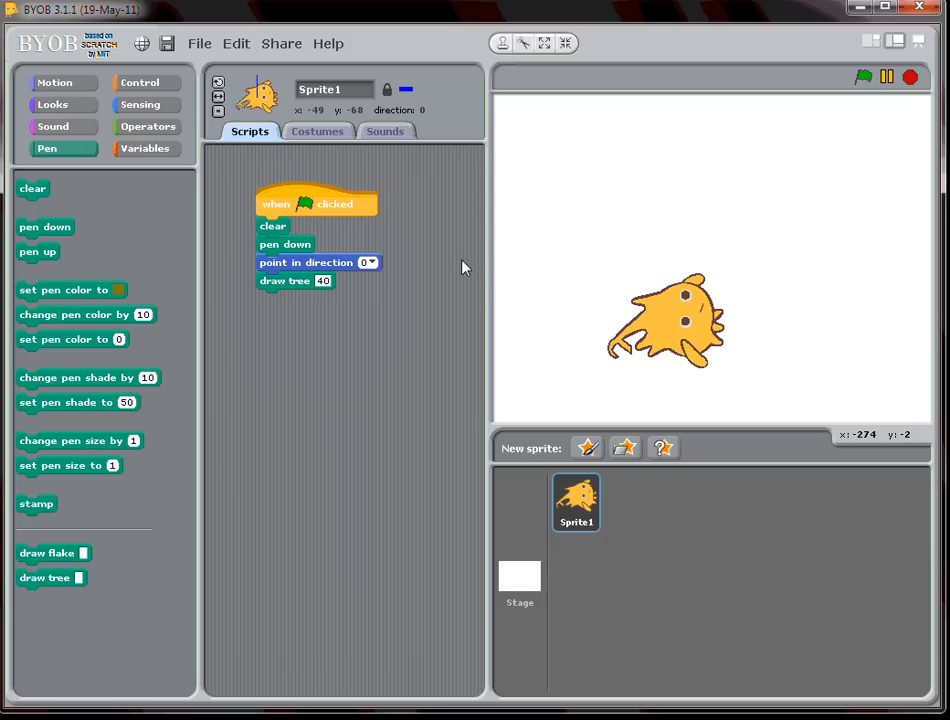
mouse_move(347, 283)
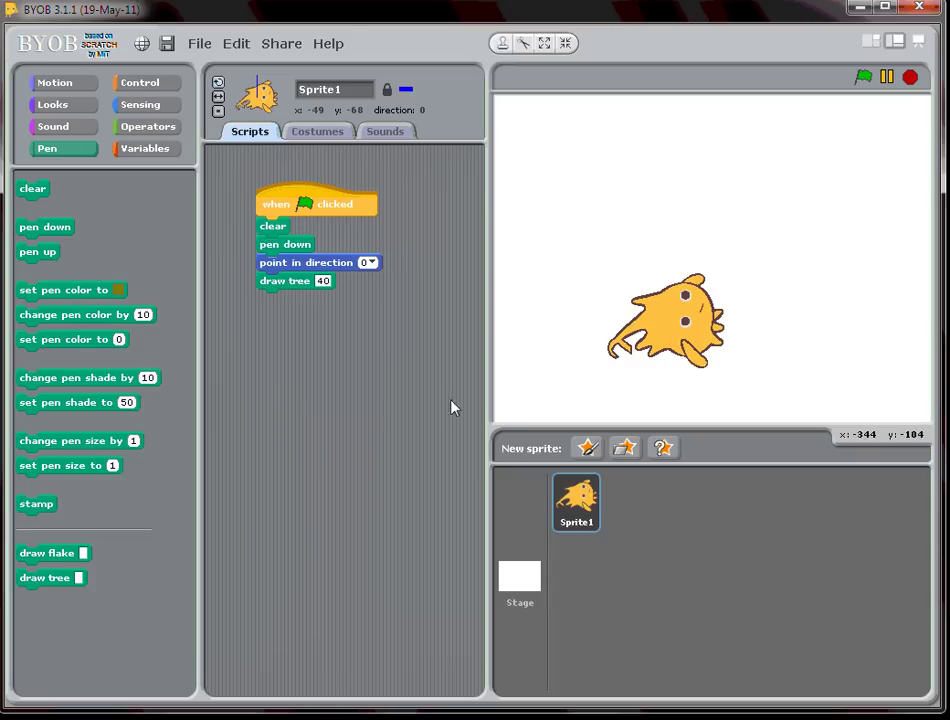
mouse_move(585, 353)
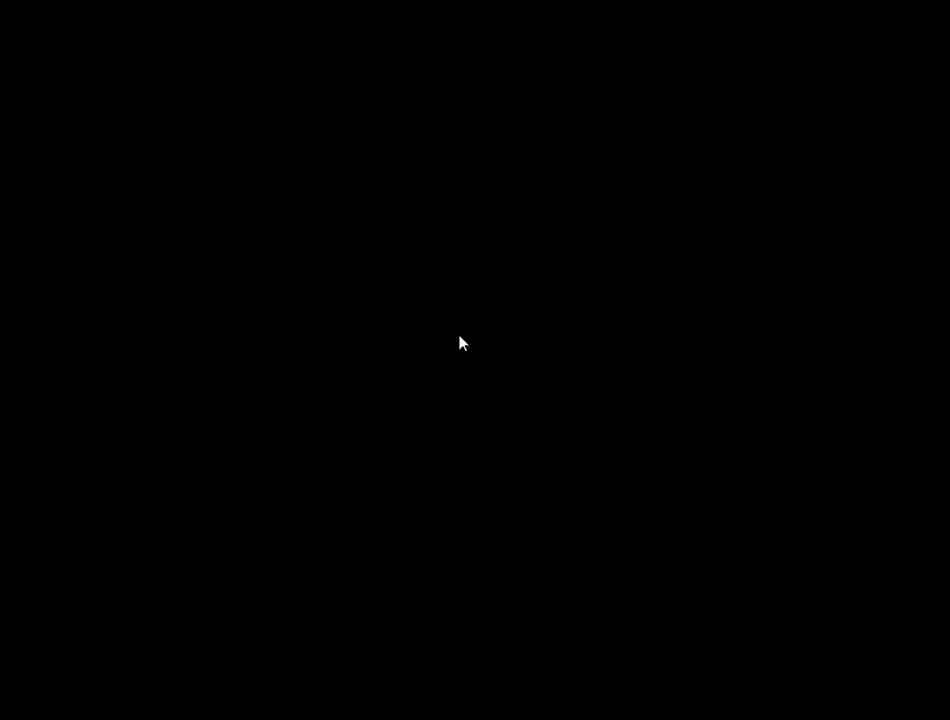
mouse_move(357, 277)
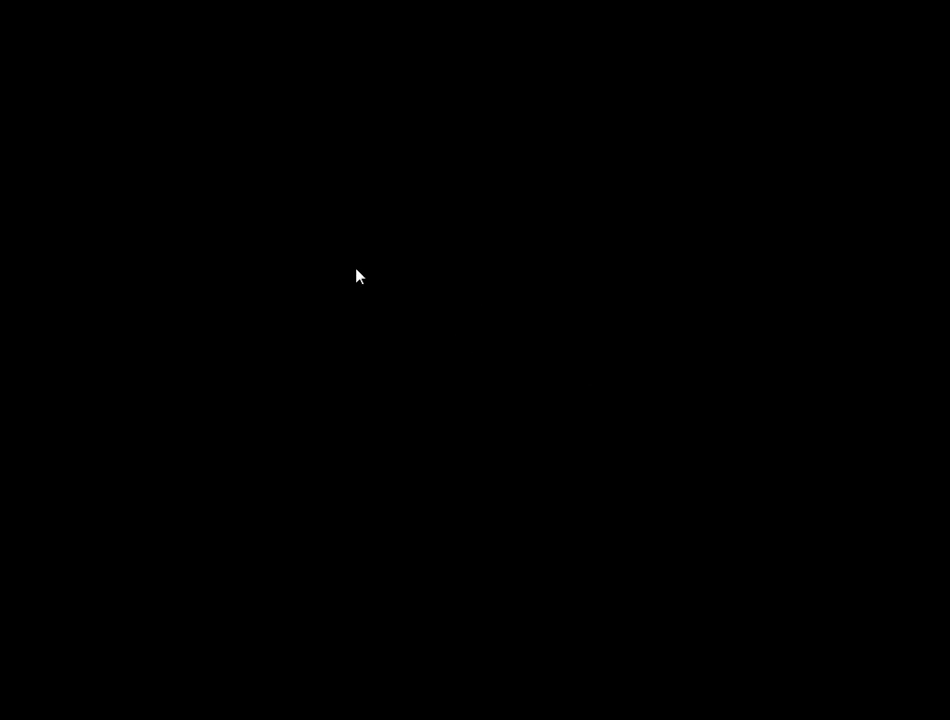
mouse_move(221, 307)
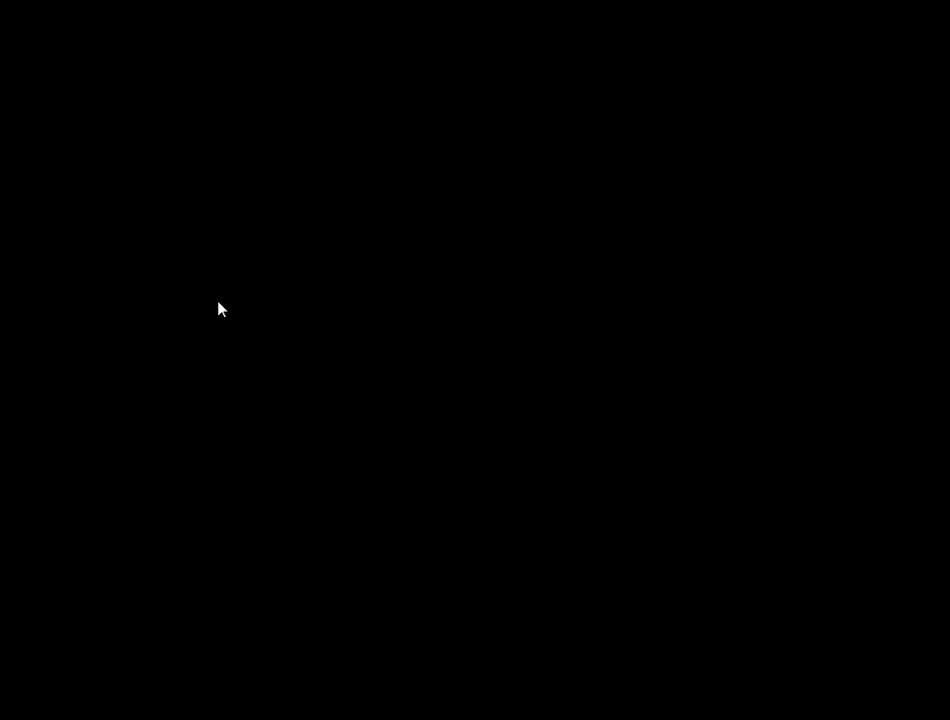
mouse_move(228, 332)
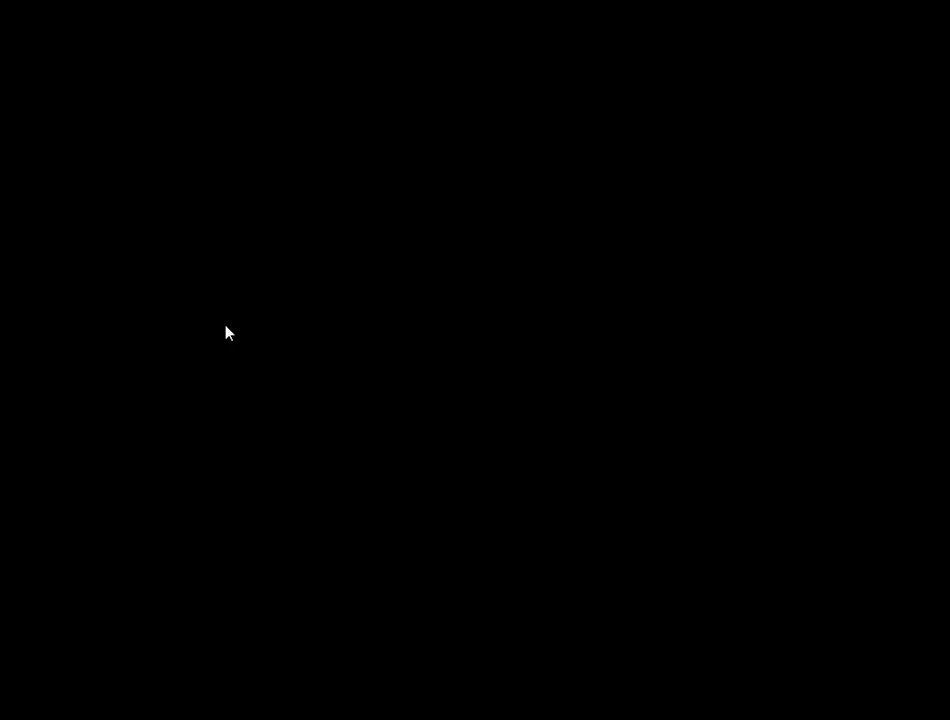
Step: Switch to blackboard mode and sketch an orange vertical trunk on the black screen
drag(130, 355, 270, 120)
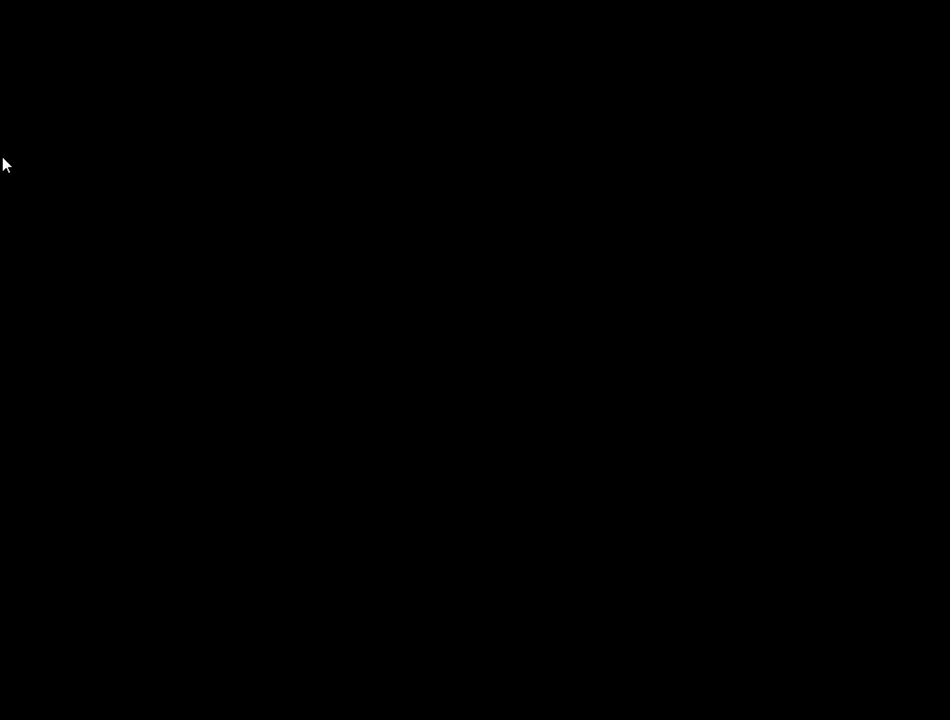
mouse_move(530, 575)
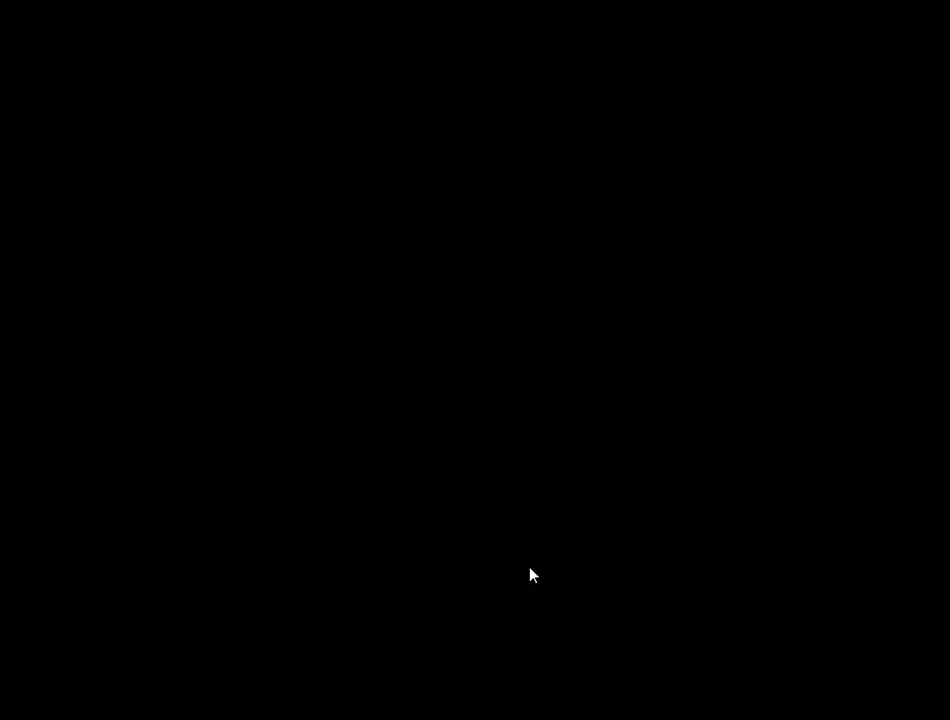
mouse_move(324, 578)
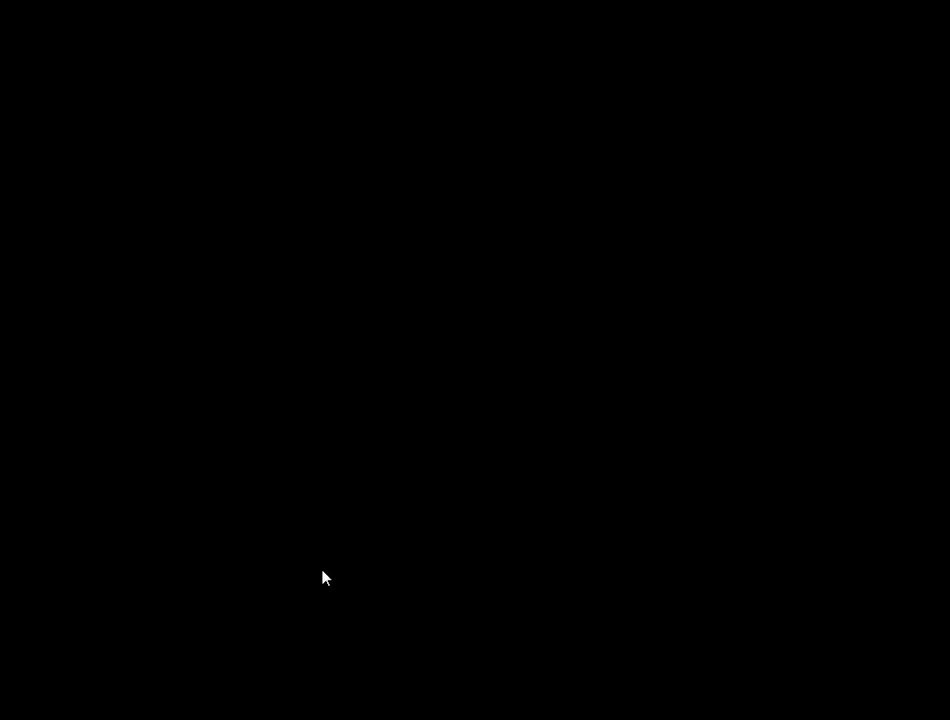
drag(327, 575, 332, 363)
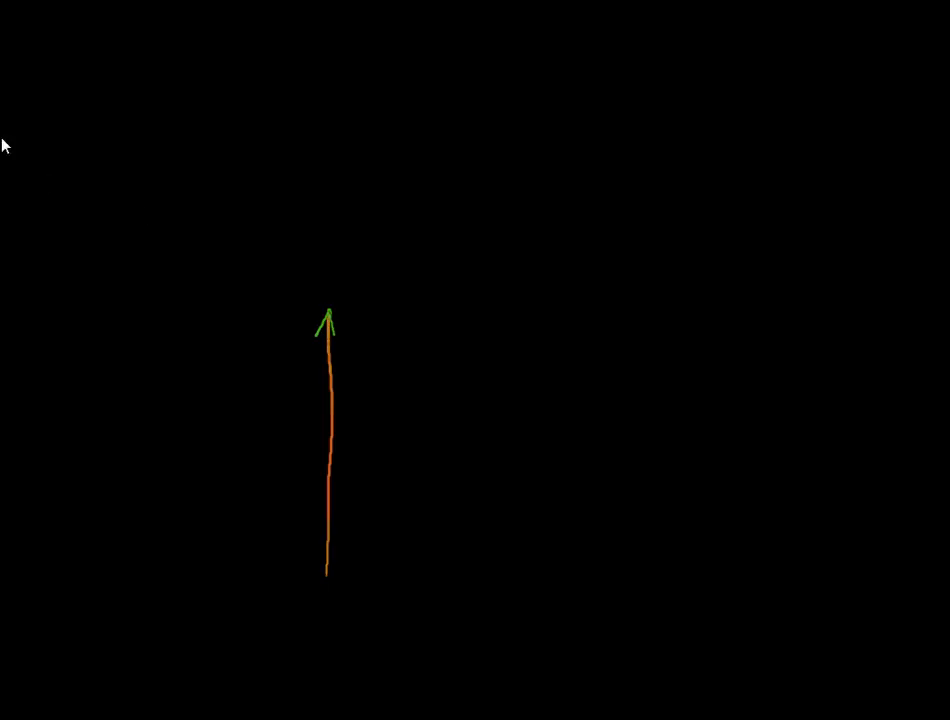
mouse_move(330, 276)
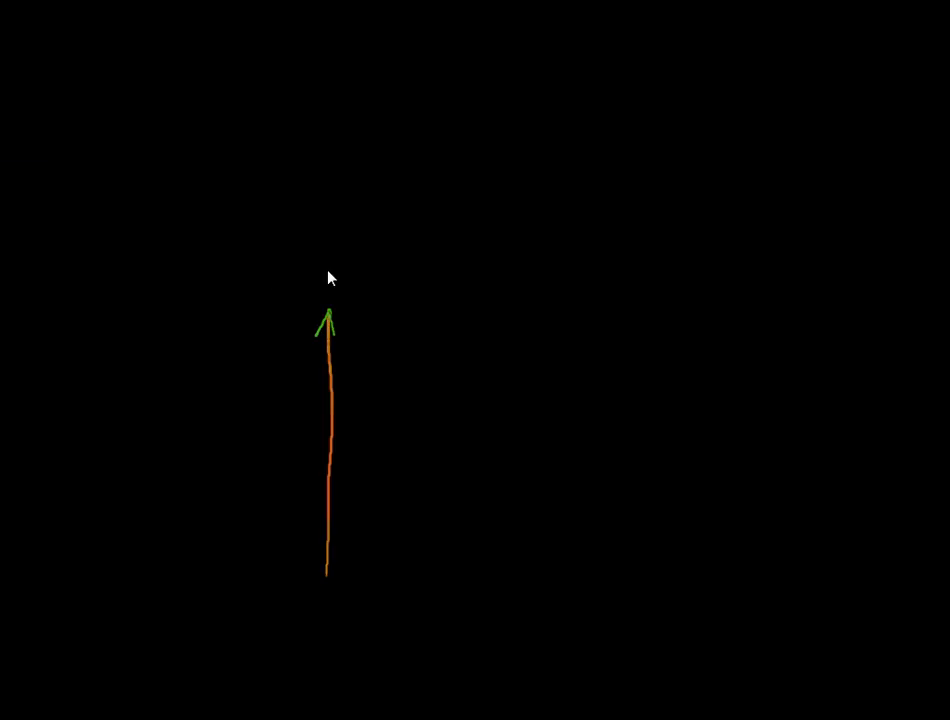
Step: Draw a turn arrow and left branch at the trunk top, label the trunk 100, and annotate the branch length
drag(330, 270, 285, 300)
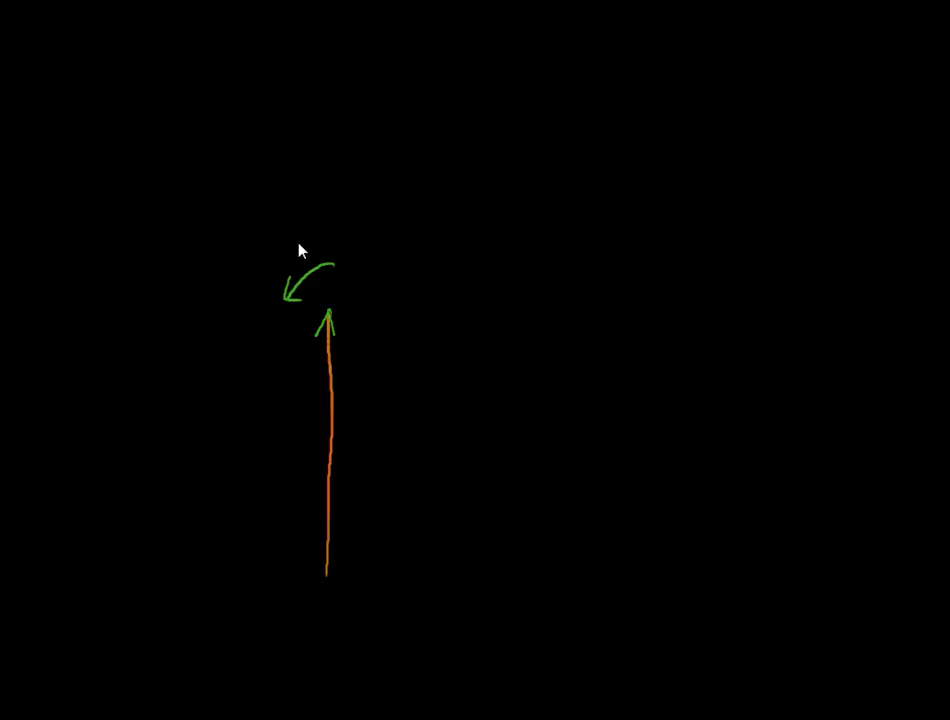
drag(300, 245, 340, 250)
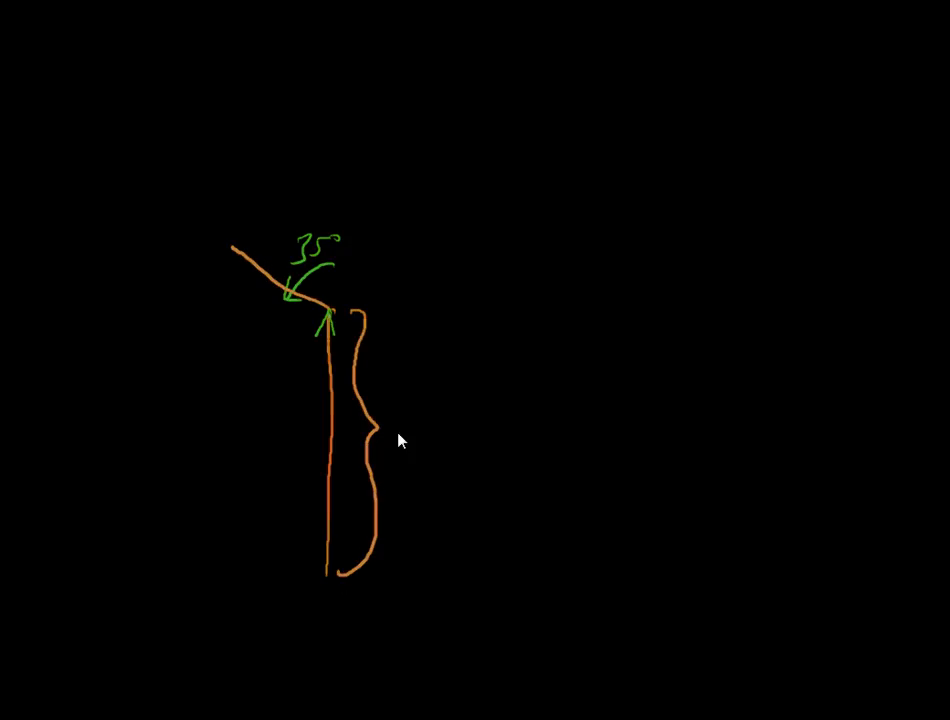
text(100)
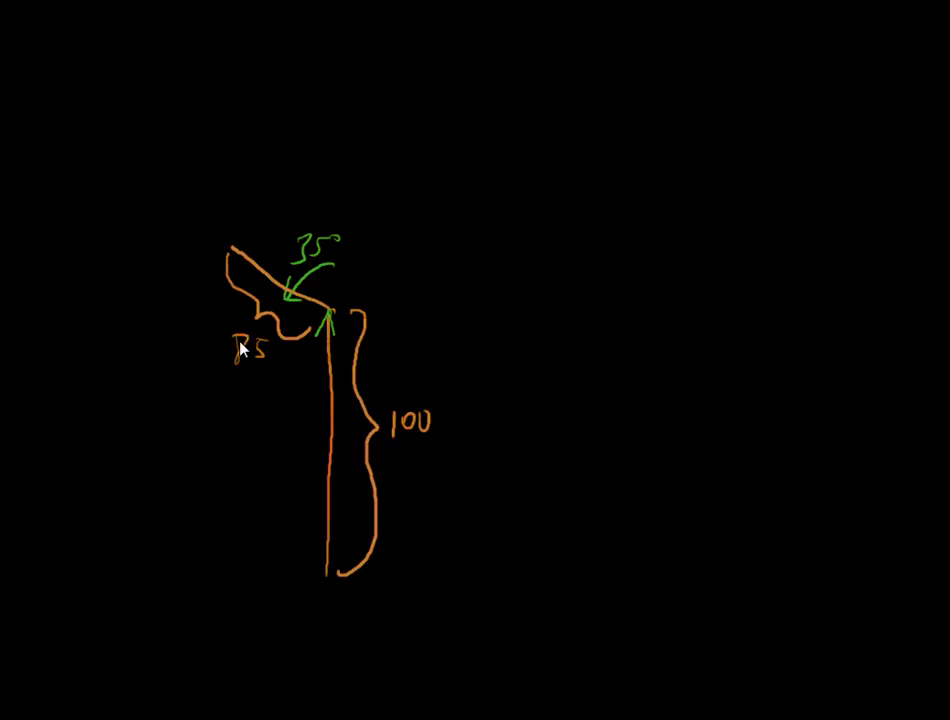
drag(230, 345, 245, 345)
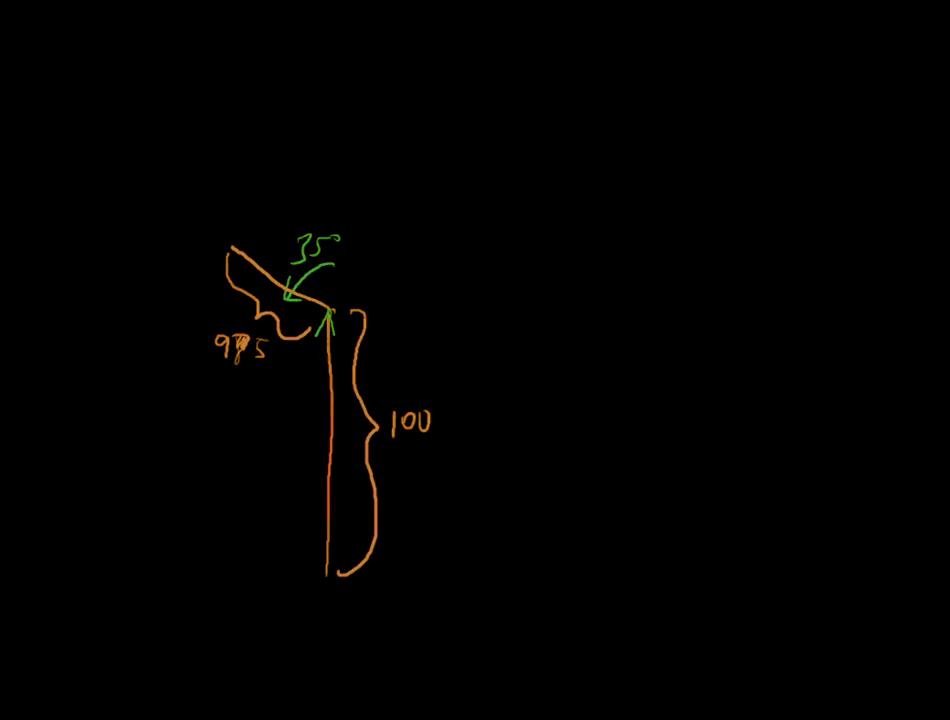
mouse_move(118, 198)
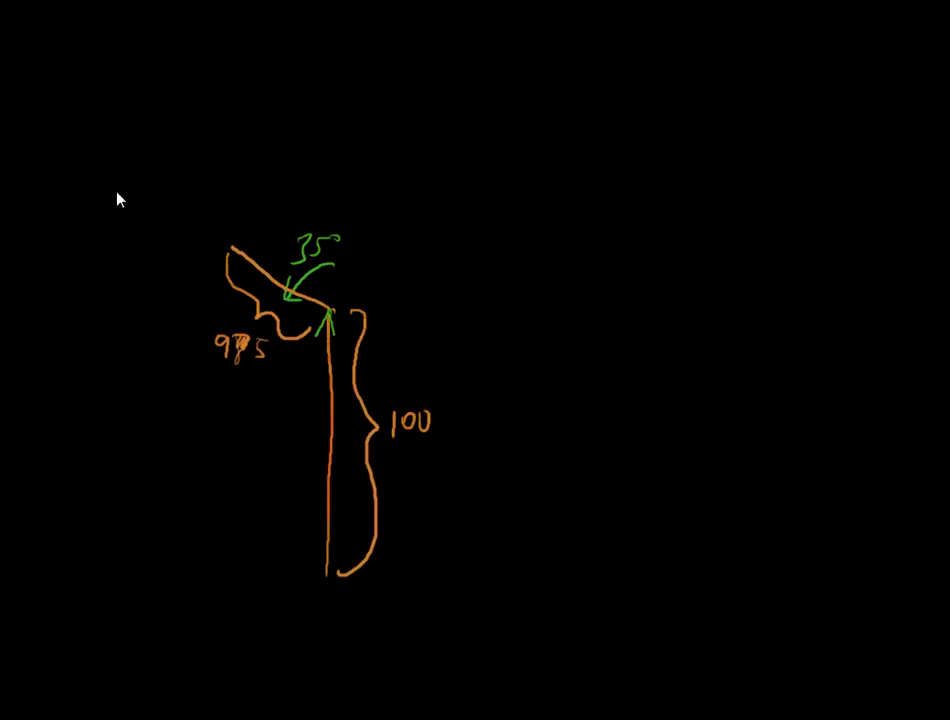
mouse_move(251, 268)
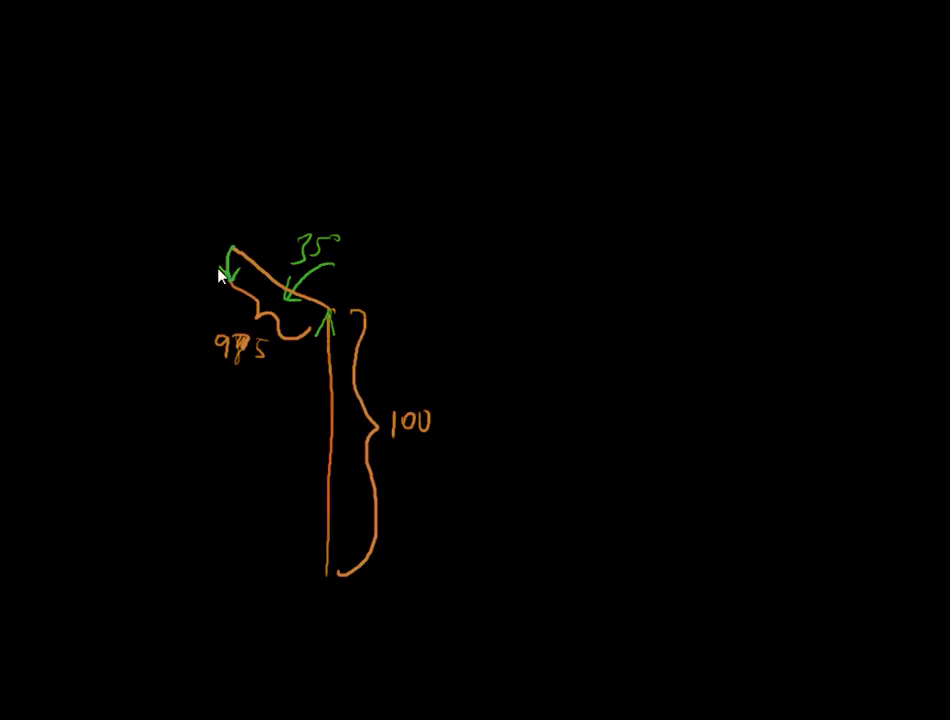
mouse_move(198, 222)
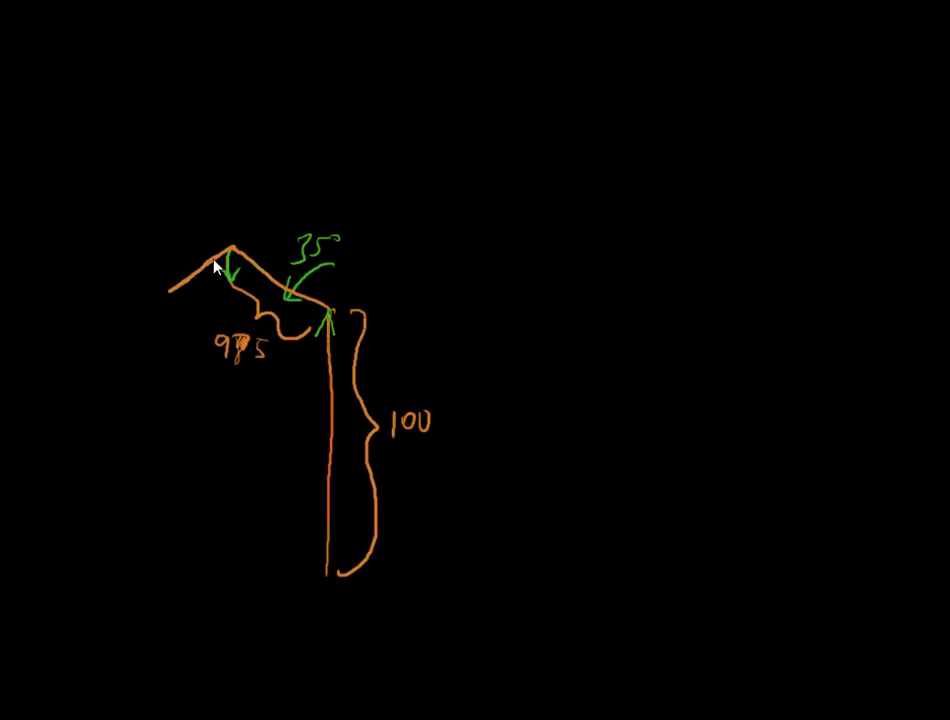
mouse_move(217, 259)
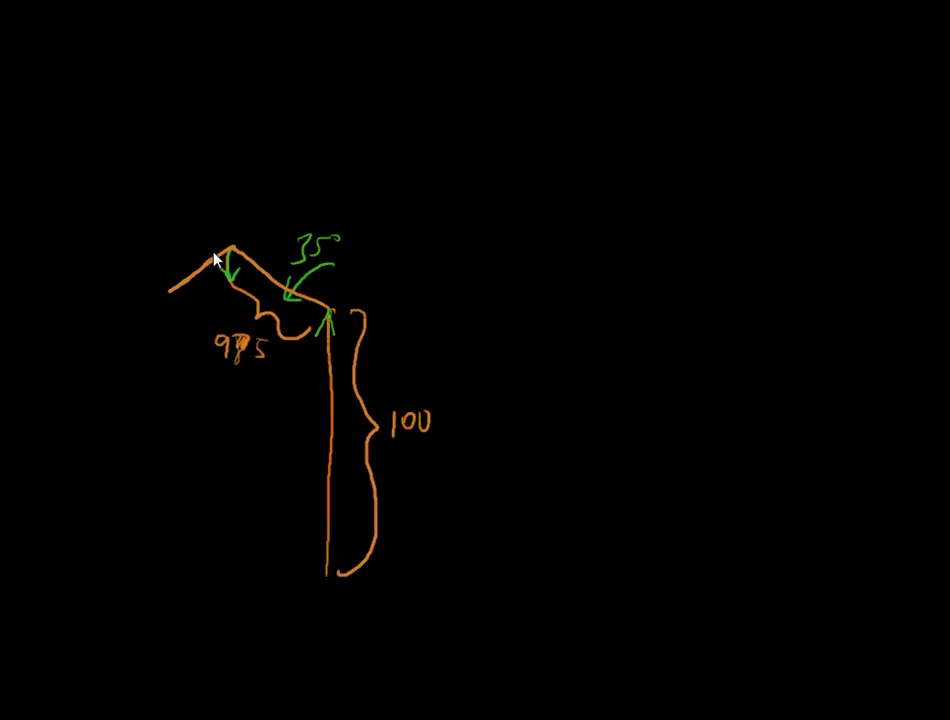
Step: Draw turn arrows at the branch points and sketch the right branch with its own fork
drag(245, 240, 205, 218)
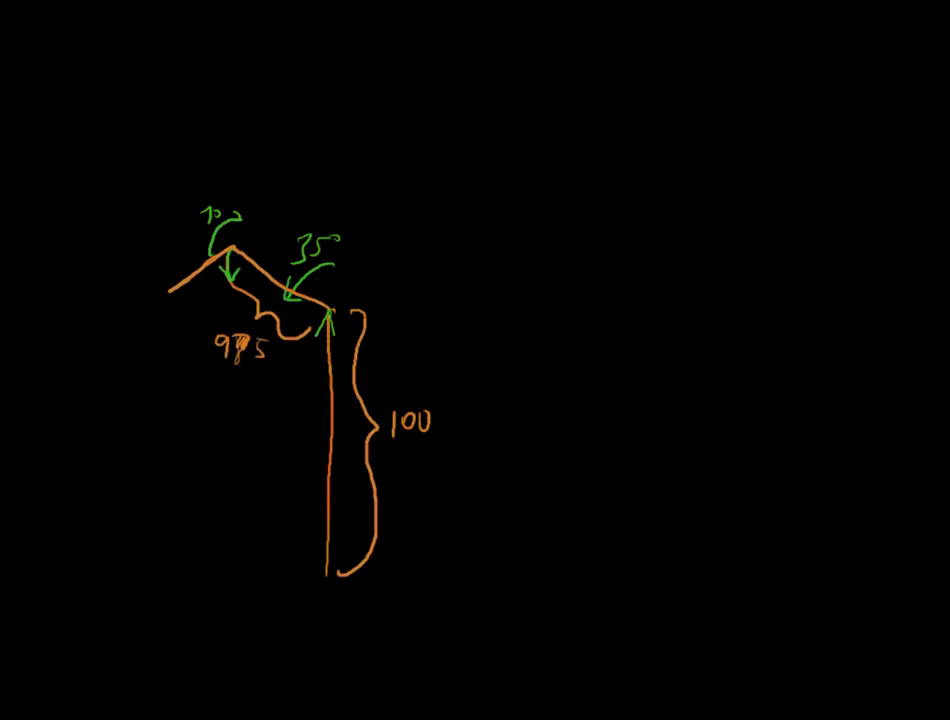
mouse_move(245, 208)
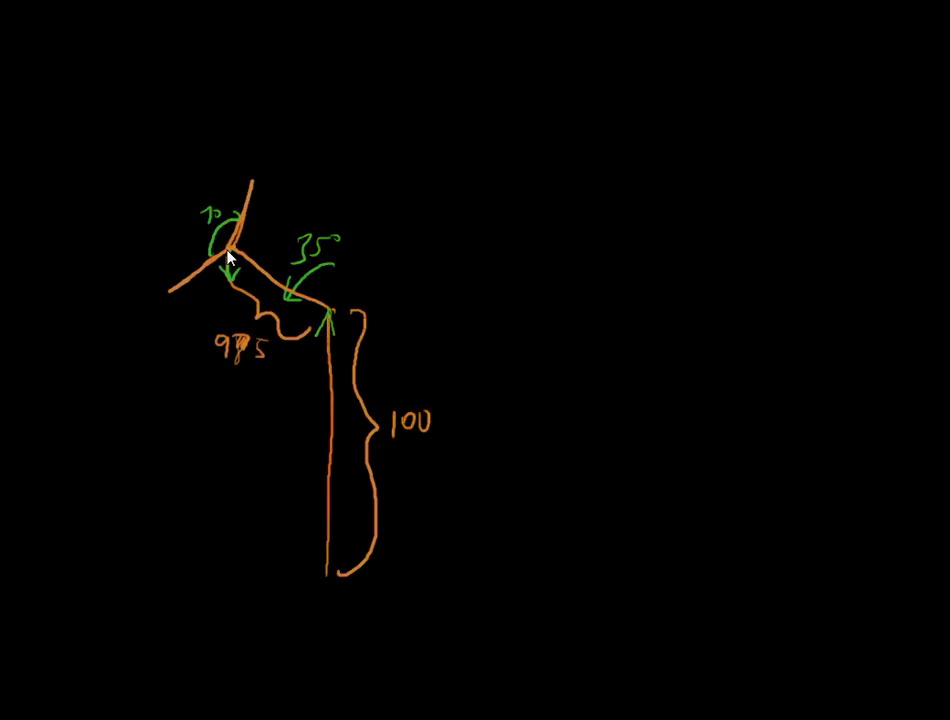
mouse_move(137, 171)
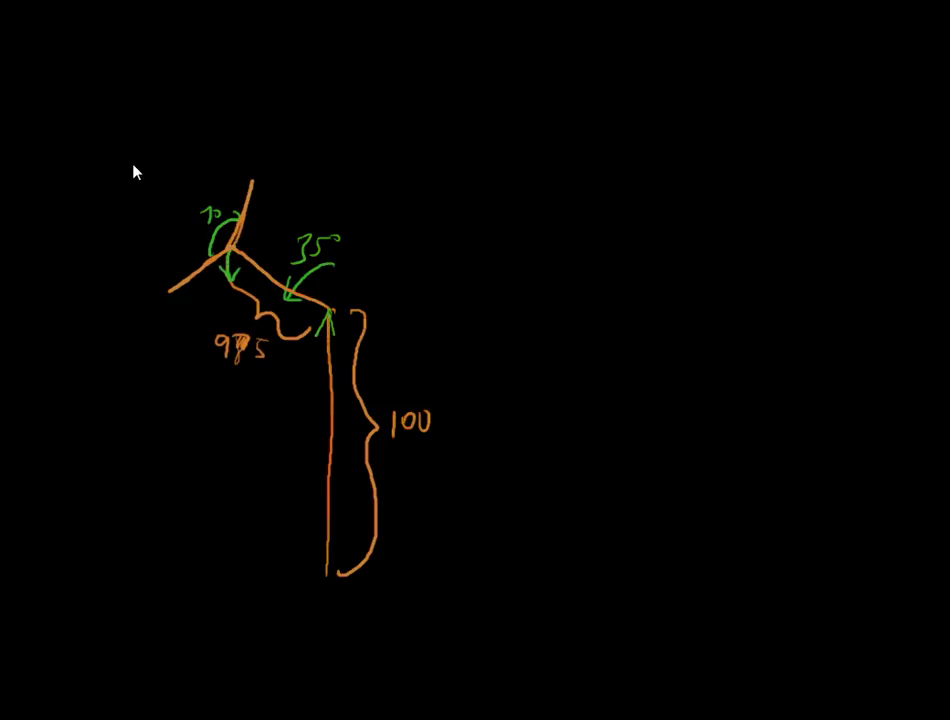
mouse_move(212, 239)
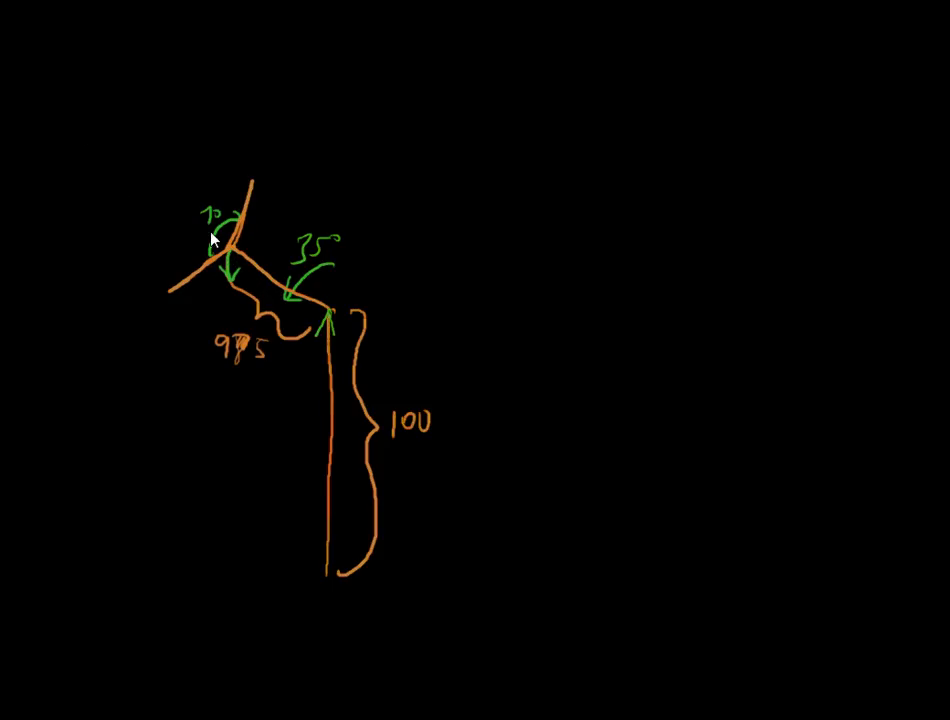
mouse_move(230, 205)
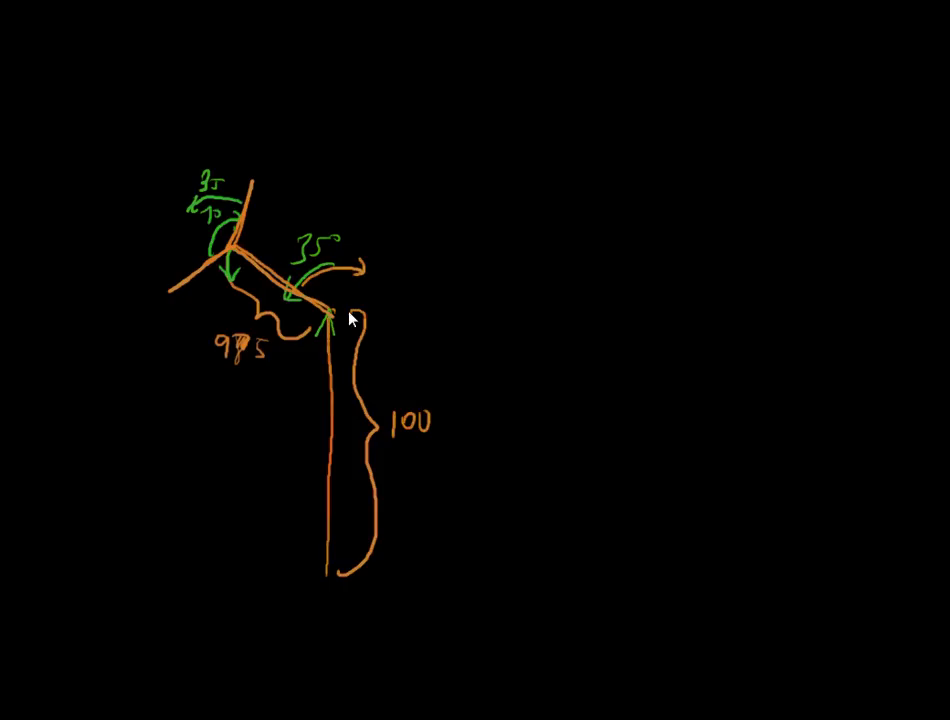
drag(330, 310, 415, 240)
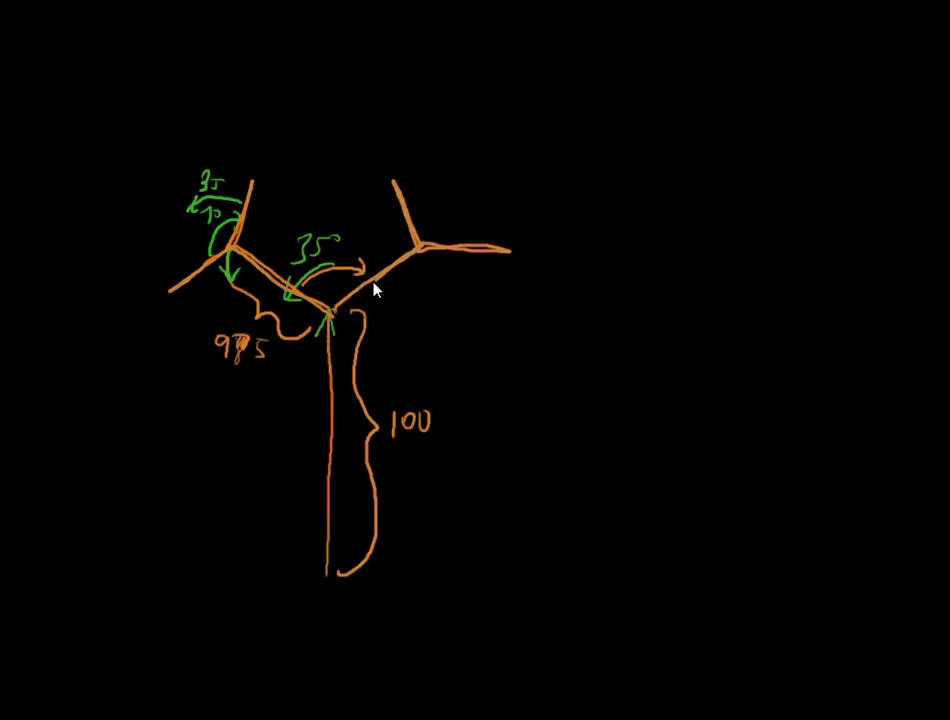
drag(325, 320, 320, 575)
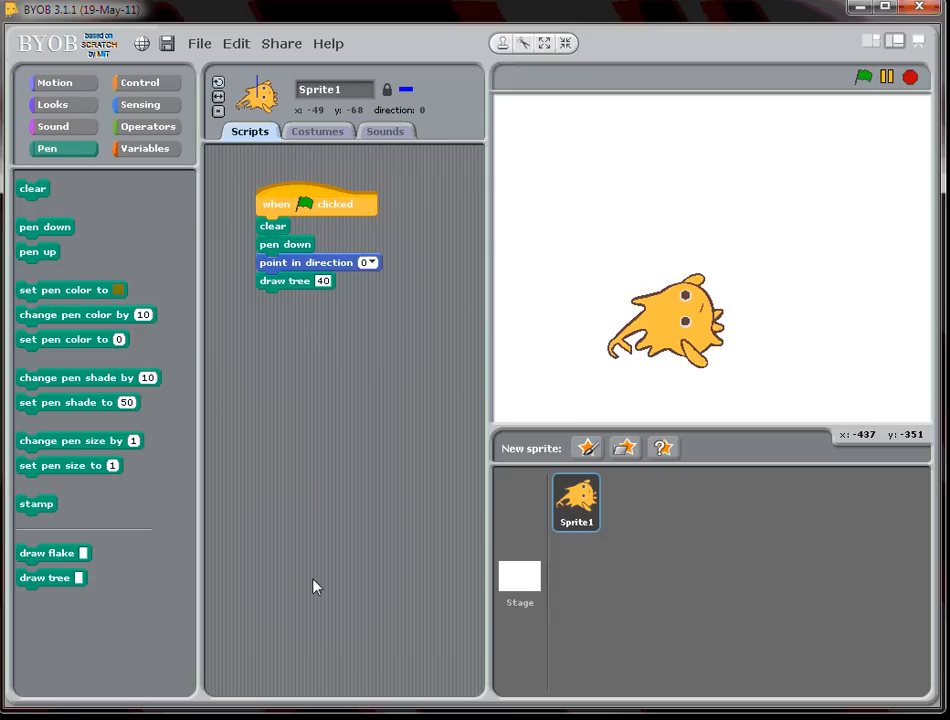
mouse_move(136, 493)
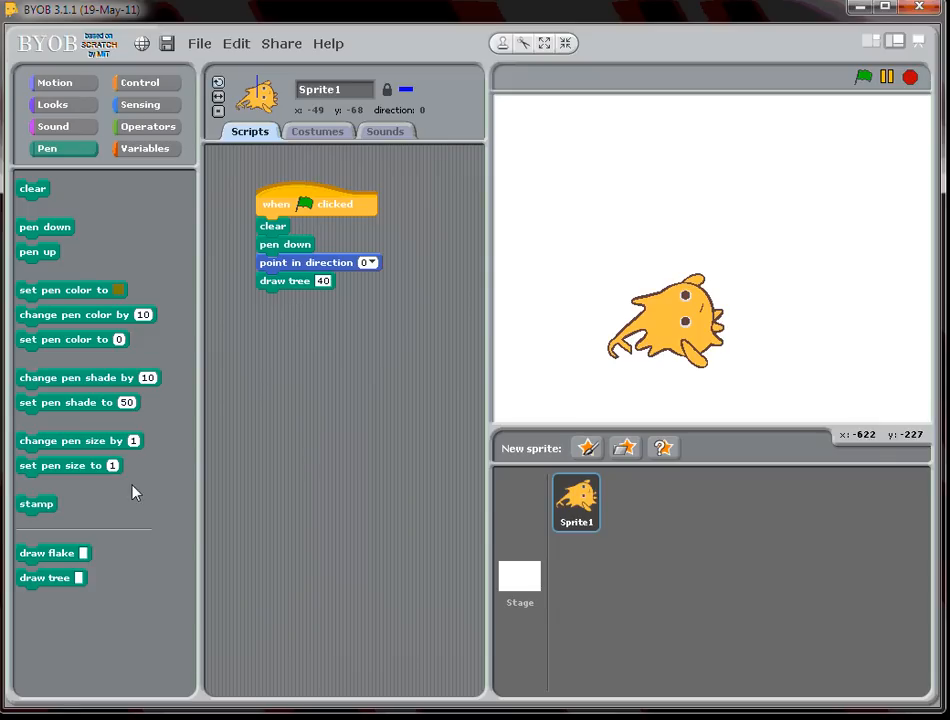
Step: Open the draw tree block's definition in the Block Editor via its context menu
right_click(290, 280)
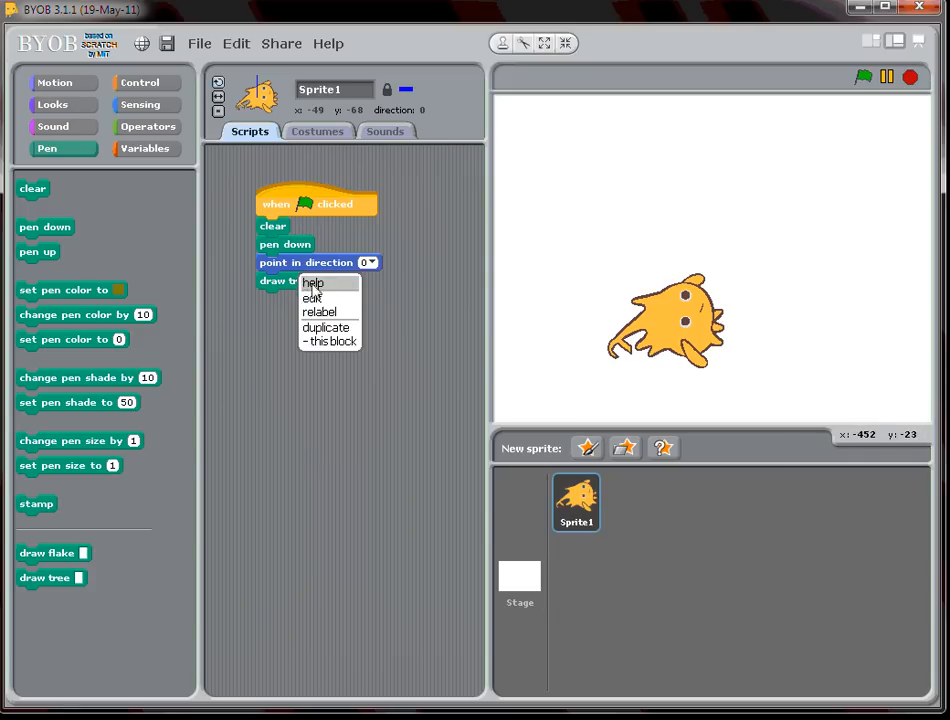
click(315, 297)
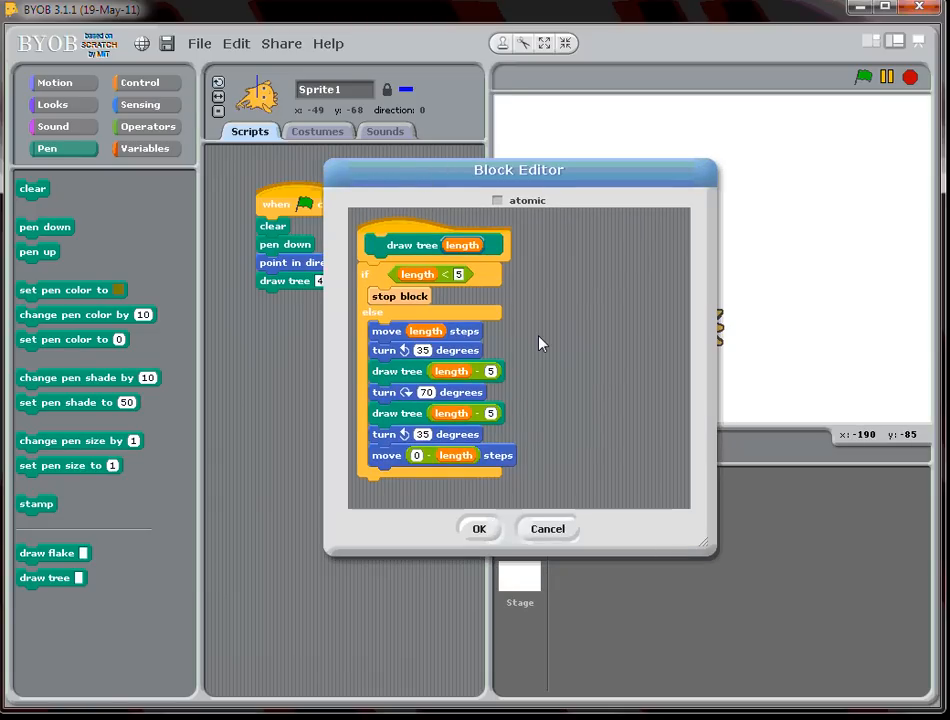
mouse_move(492, 180)
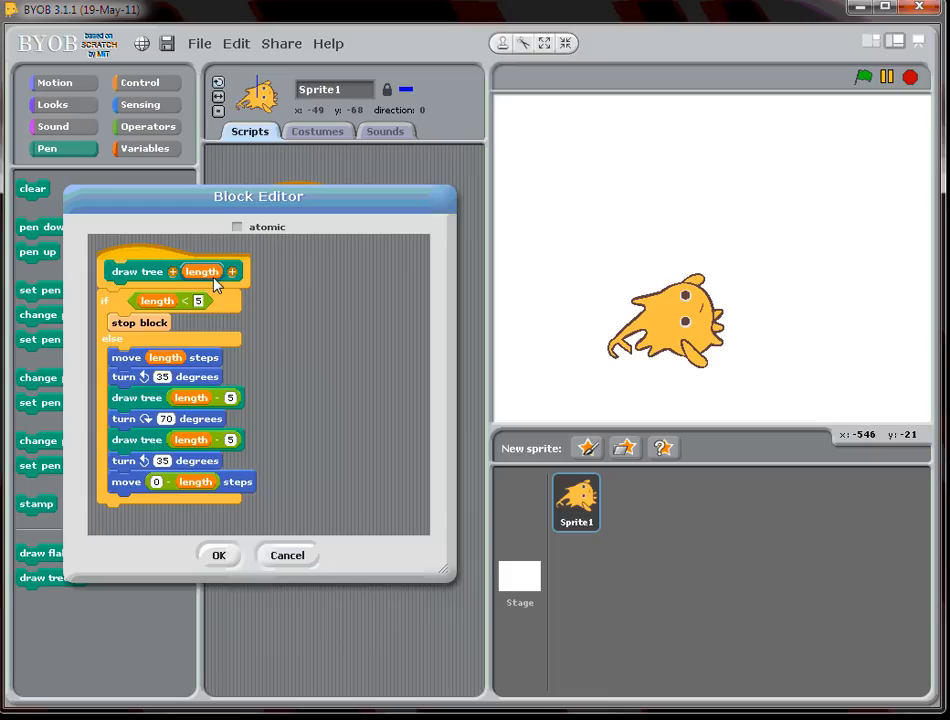
mouse_move(215, 283)
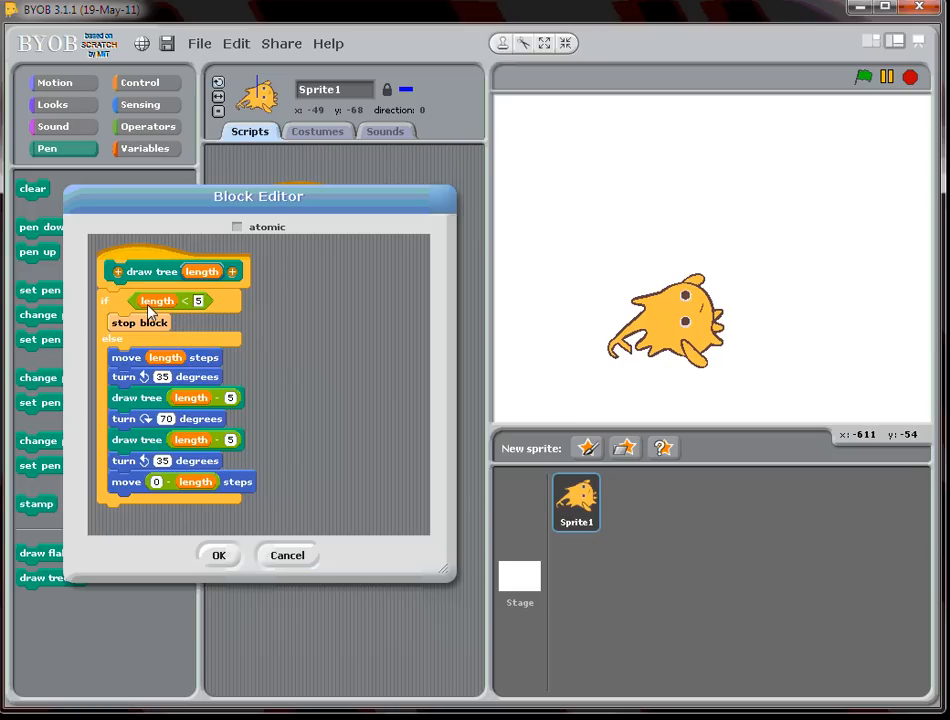
mouse_move(162, 329)
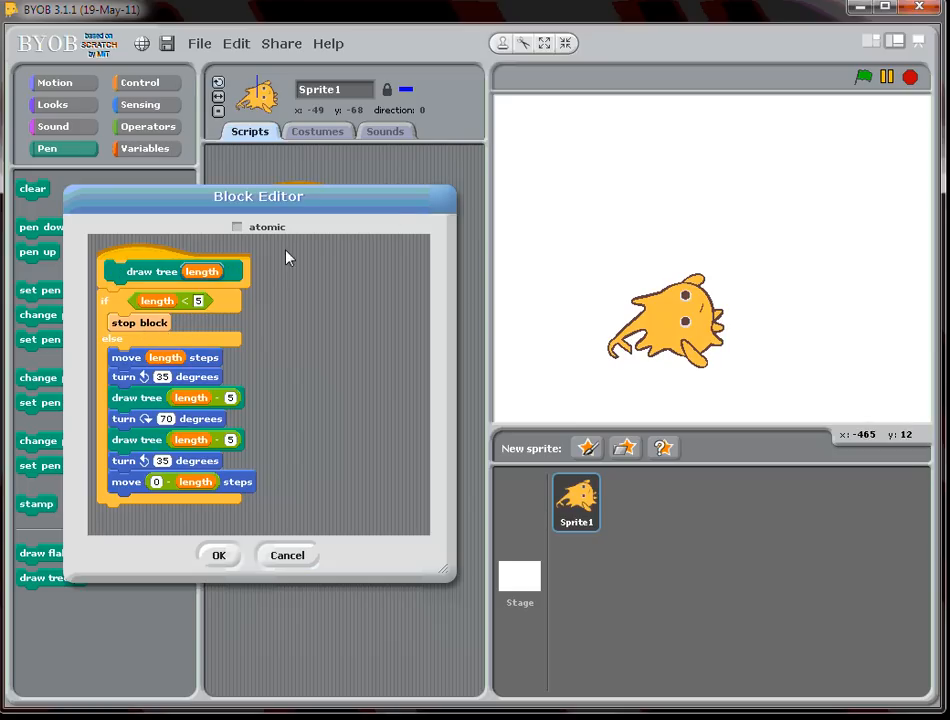
mouse_move(238, 247)
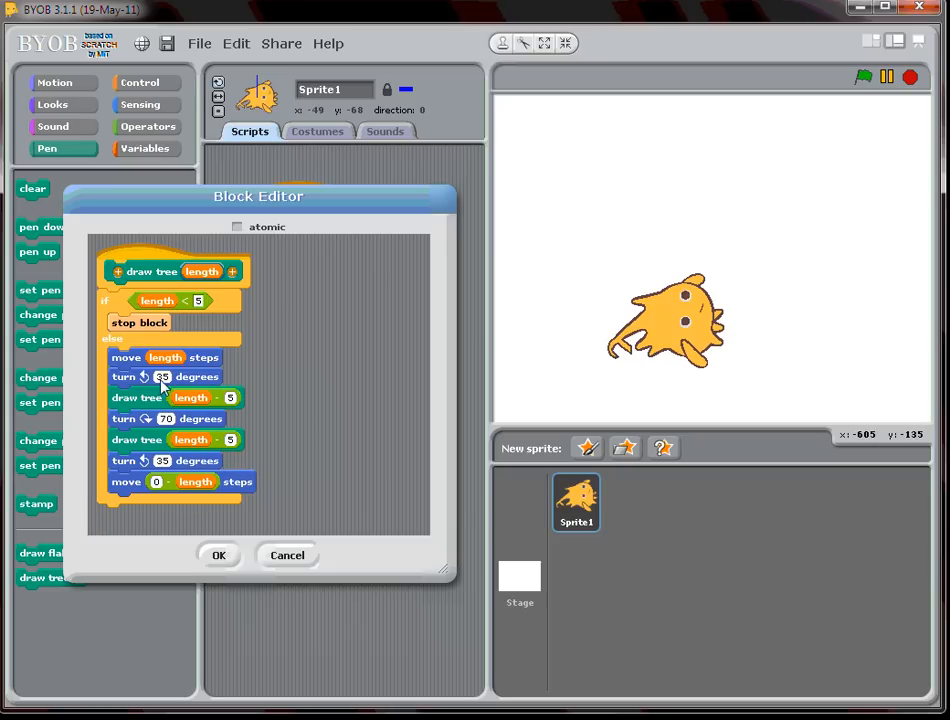
mouse_move(200, 318)
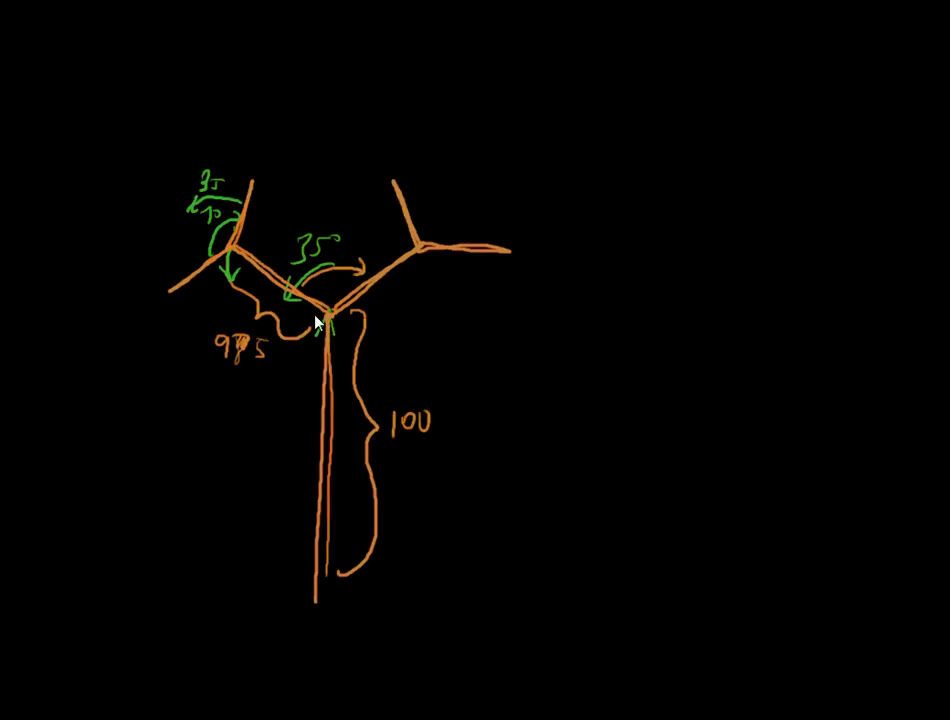
mouse_move(322, 305)
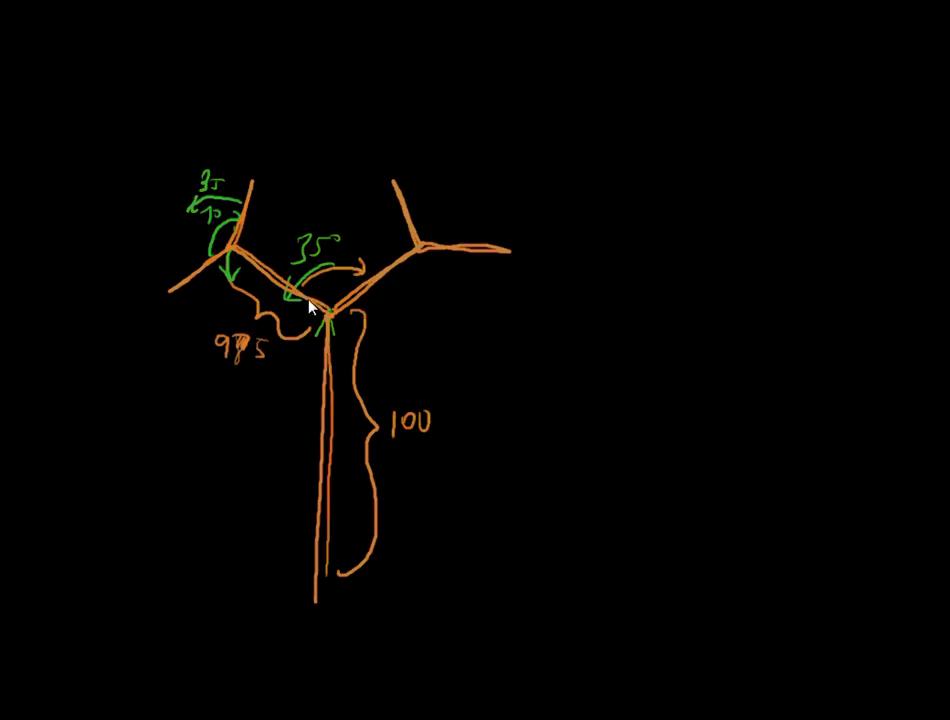
mouse_move(258, 351)
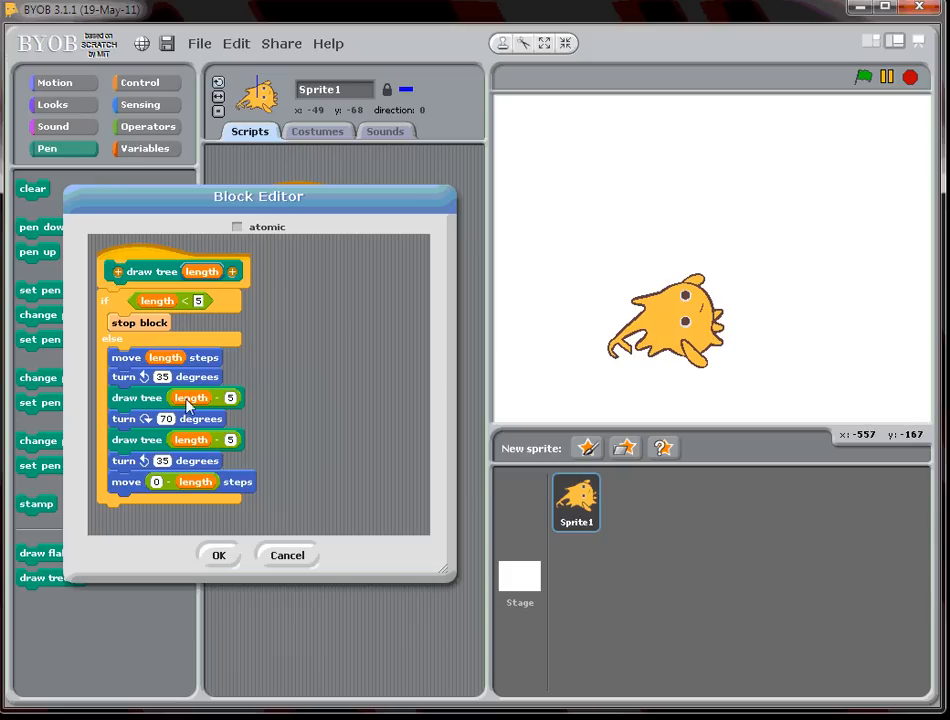
mouse_move(184, 440)
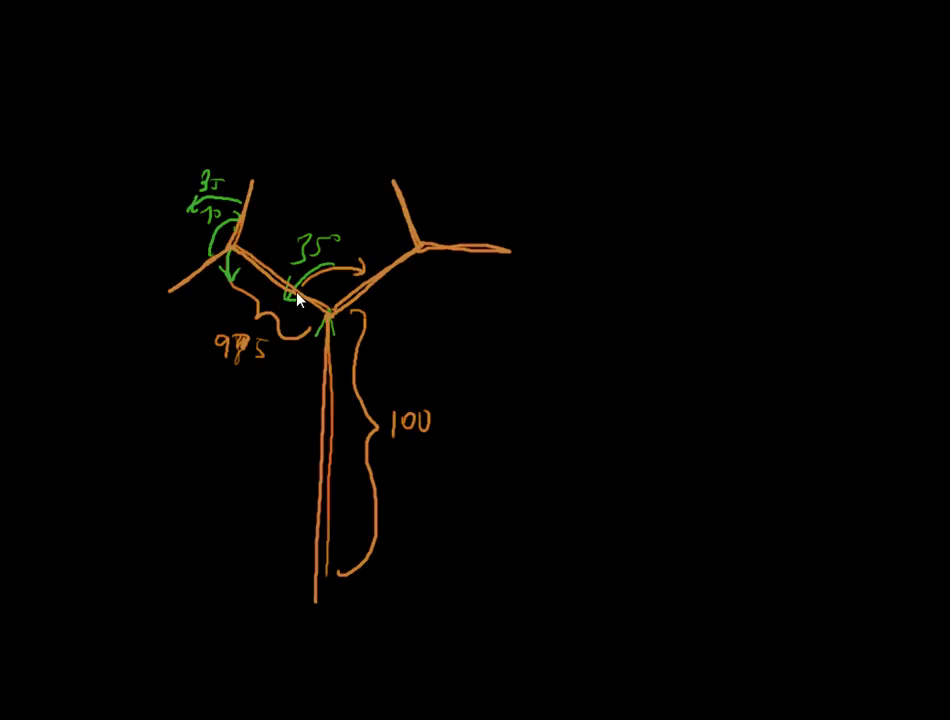
mouse_move(378, 285)
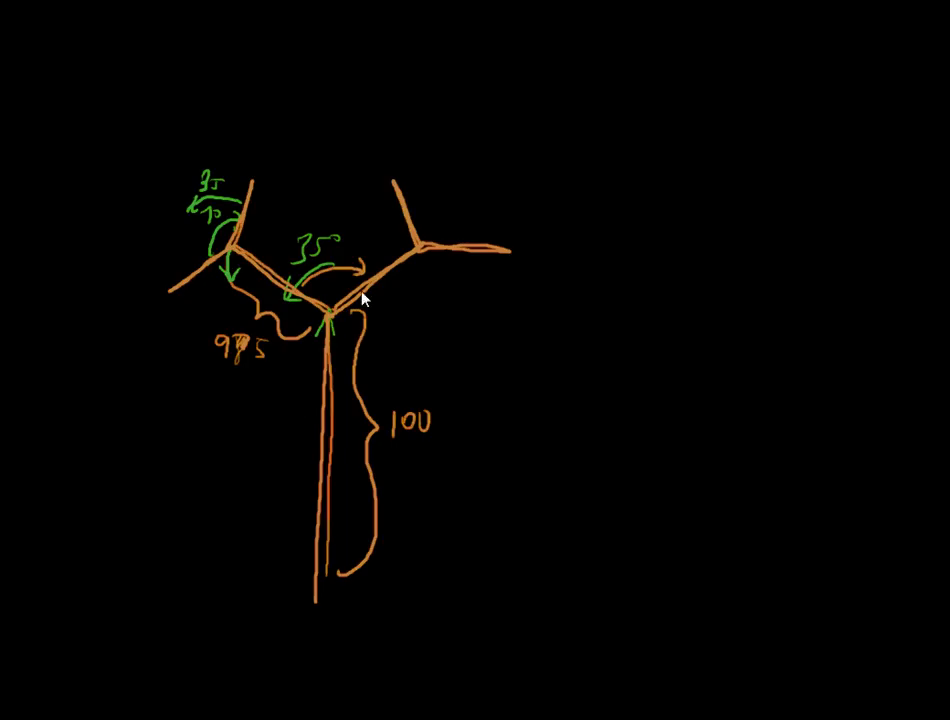
mouse_move(338, 320)
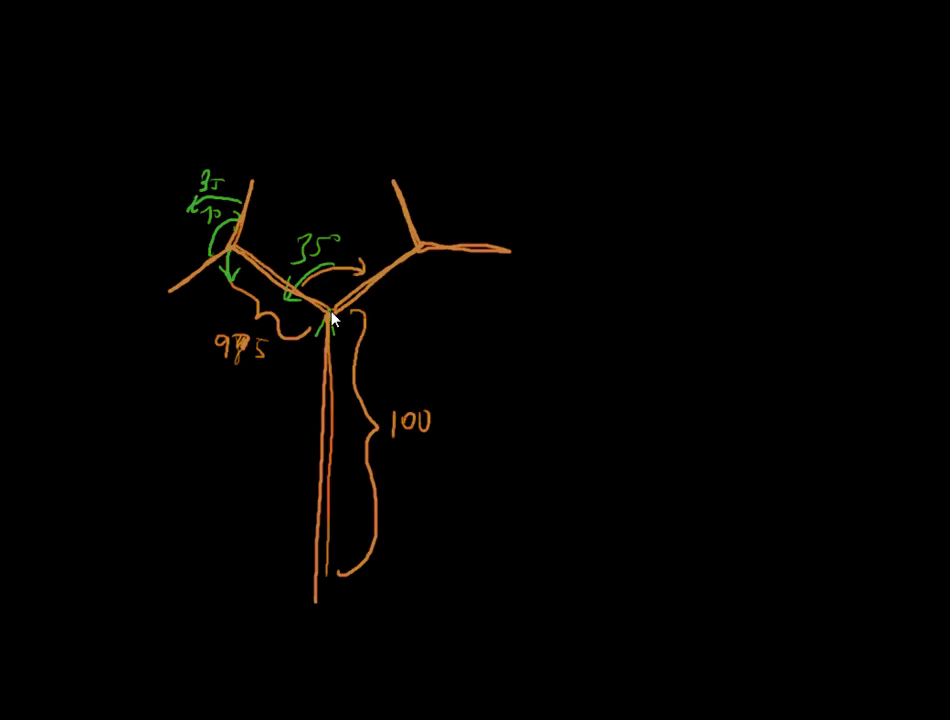
mouse_move(318, 602)
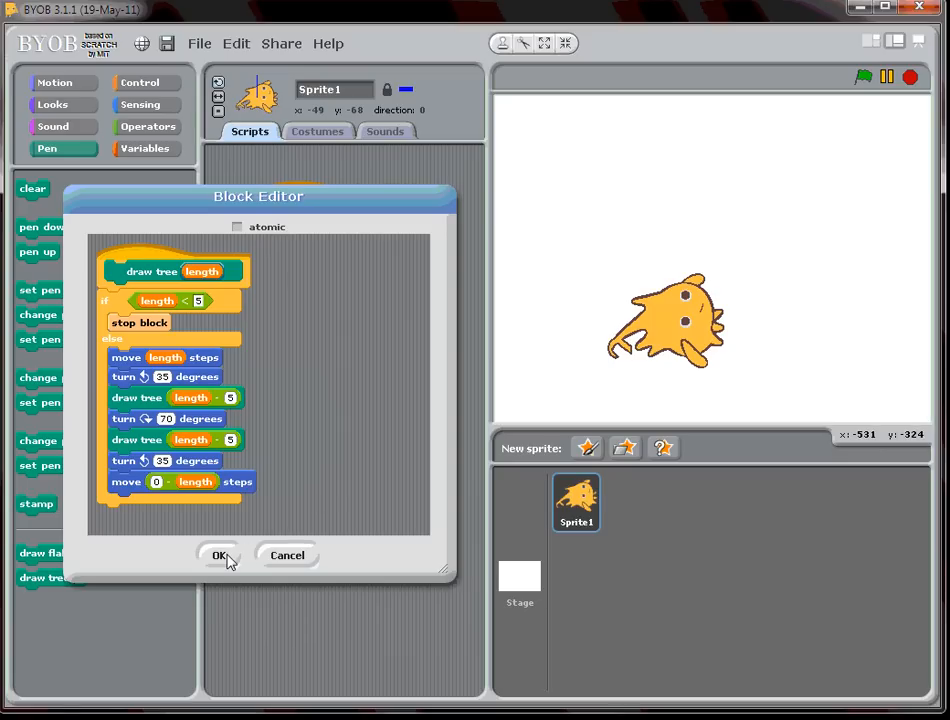
Step: Close the Block Editor and run the green-flag script to draw the blue tree
click(220, 555)
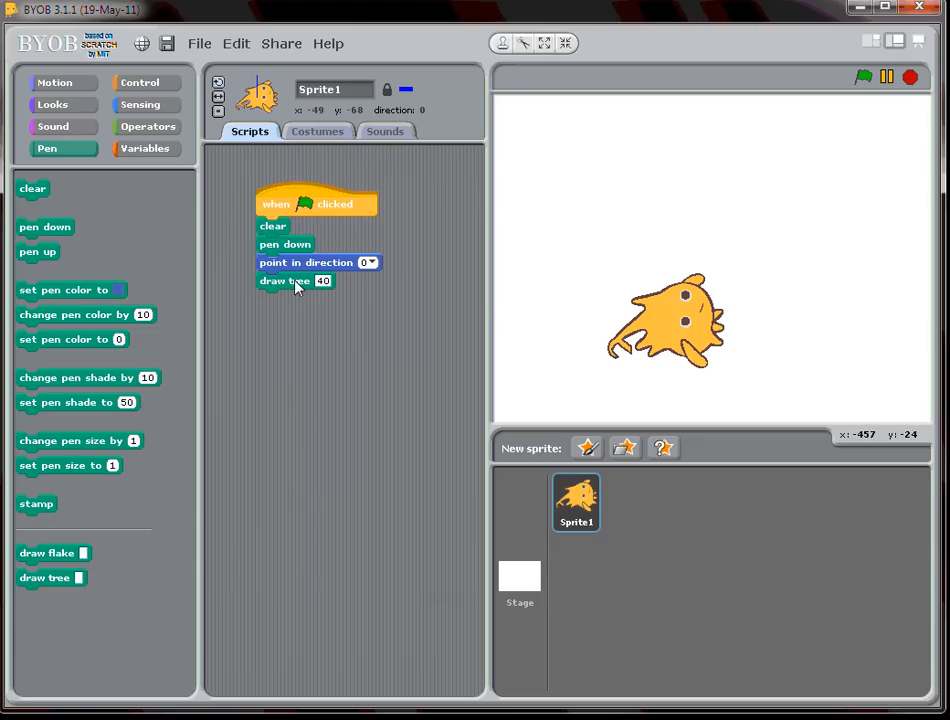
mouse_move(863, 77)
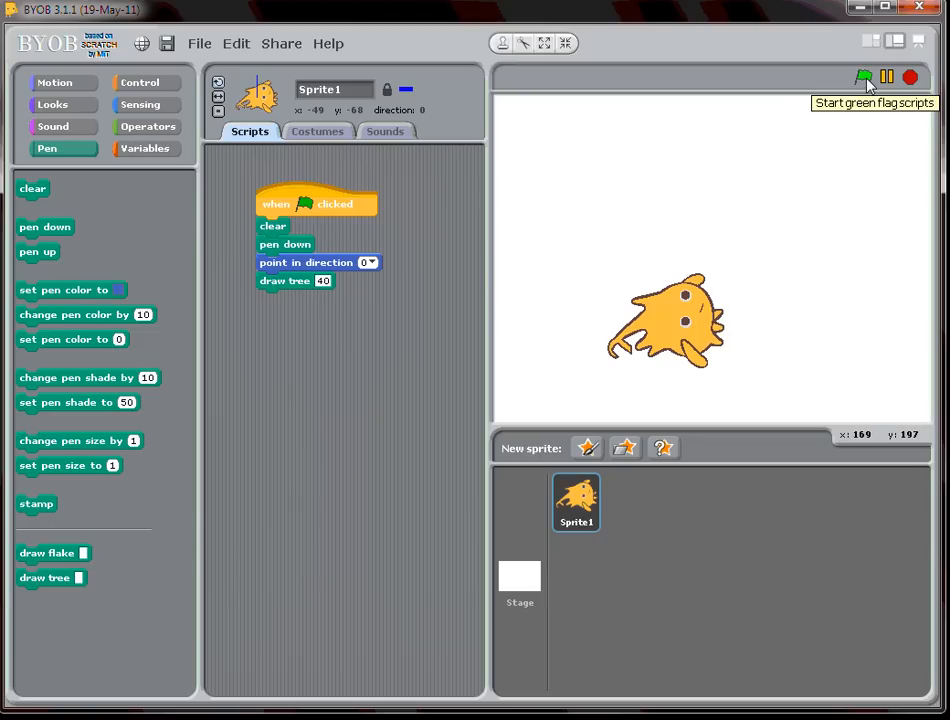
click(863, 77)
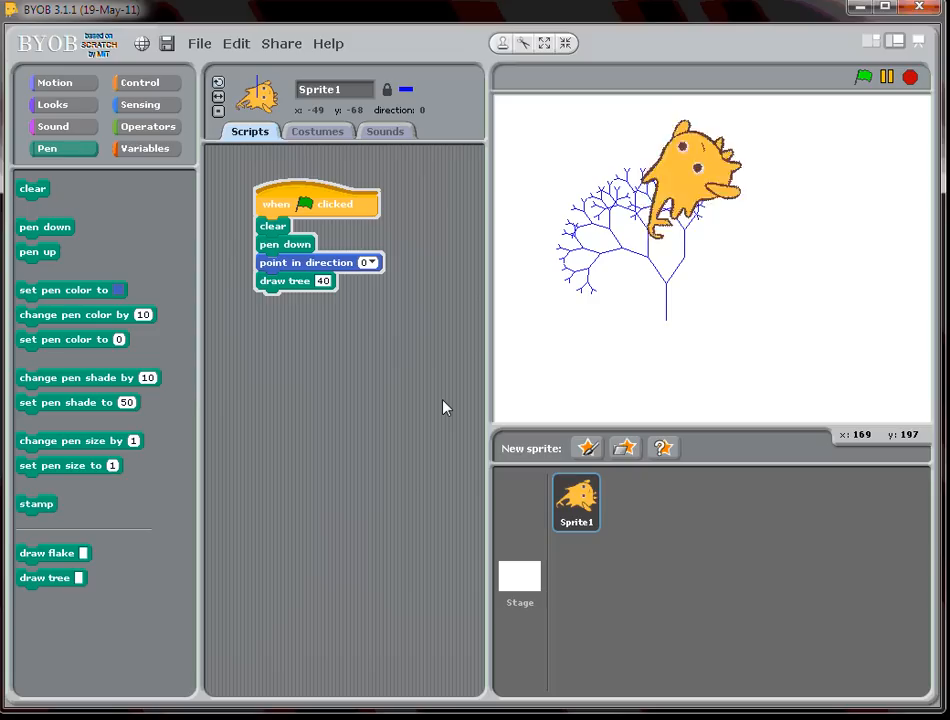
click(863, 78)
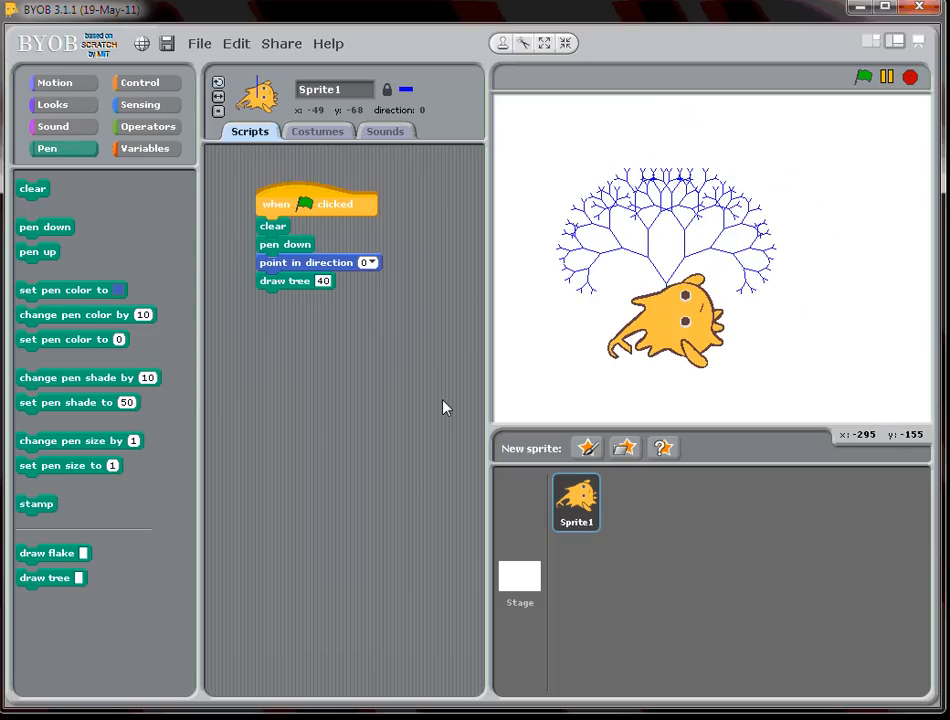